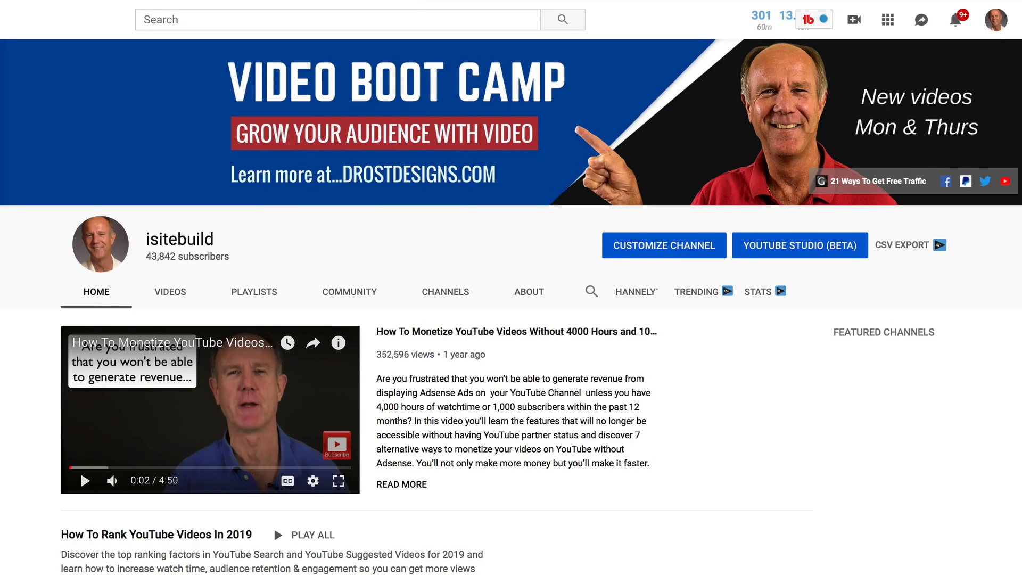
Step: Open the channel Branding settings showing the full-video subscribe watermark
{"action": "left_click", "coordinate": [800, 245]}
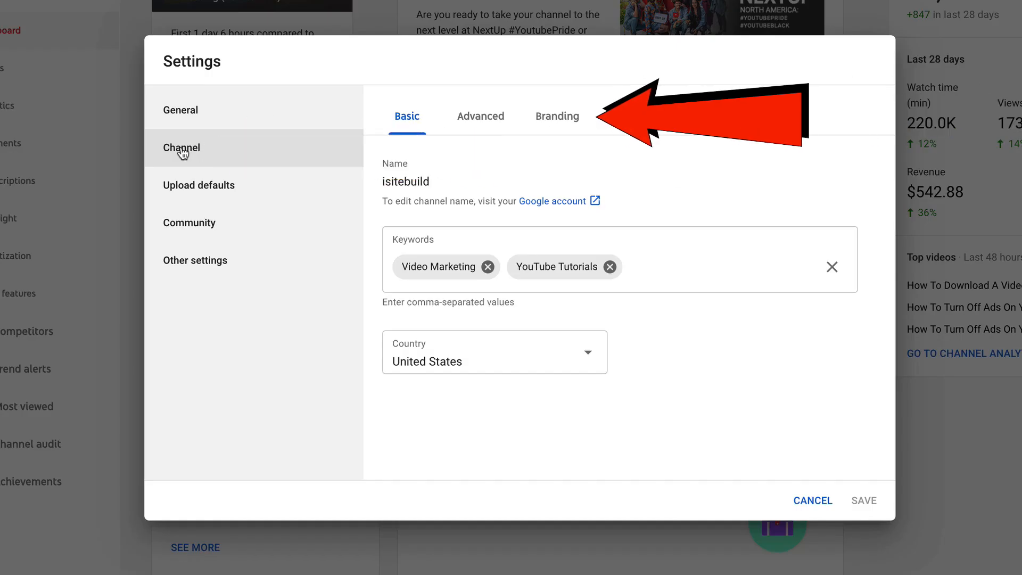
{"action": "left_click", "coordinate": [557, 116]}
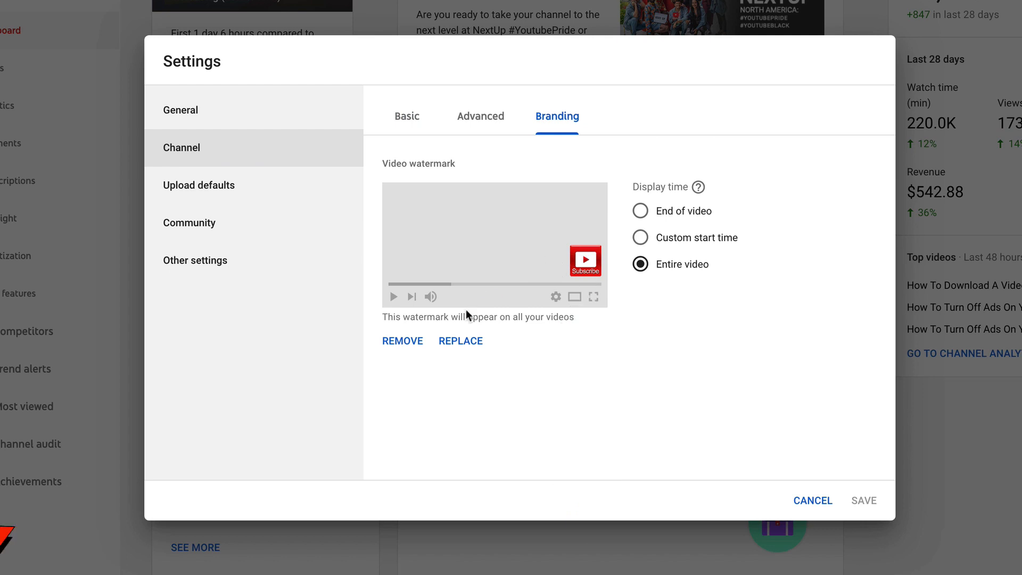
Step: Remove the existing subscribe watermark image
{"action": "left_click", "coordinate": [402, 340]}
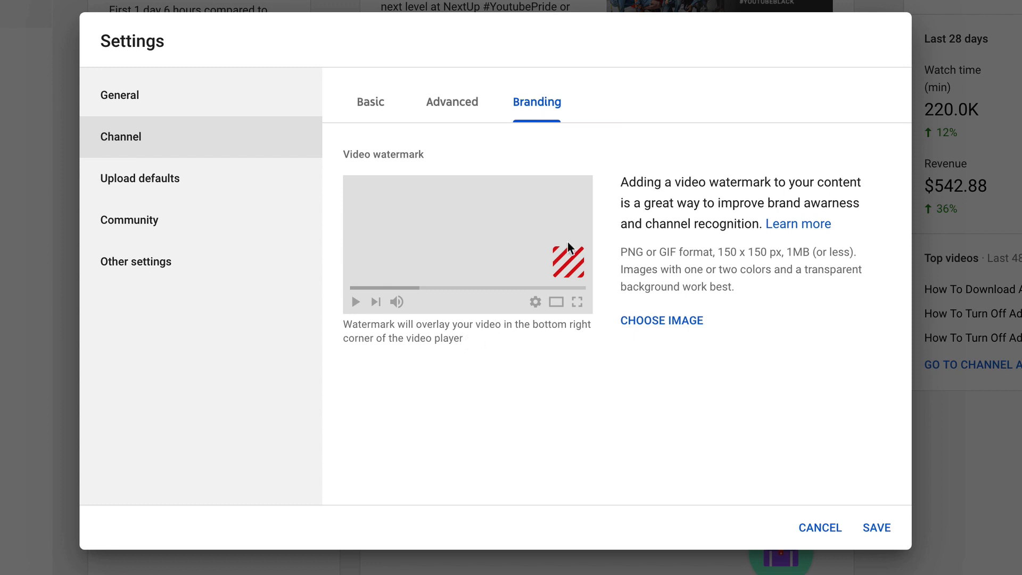
{"action": "mouse_move", "coordinate": [497, 349]}
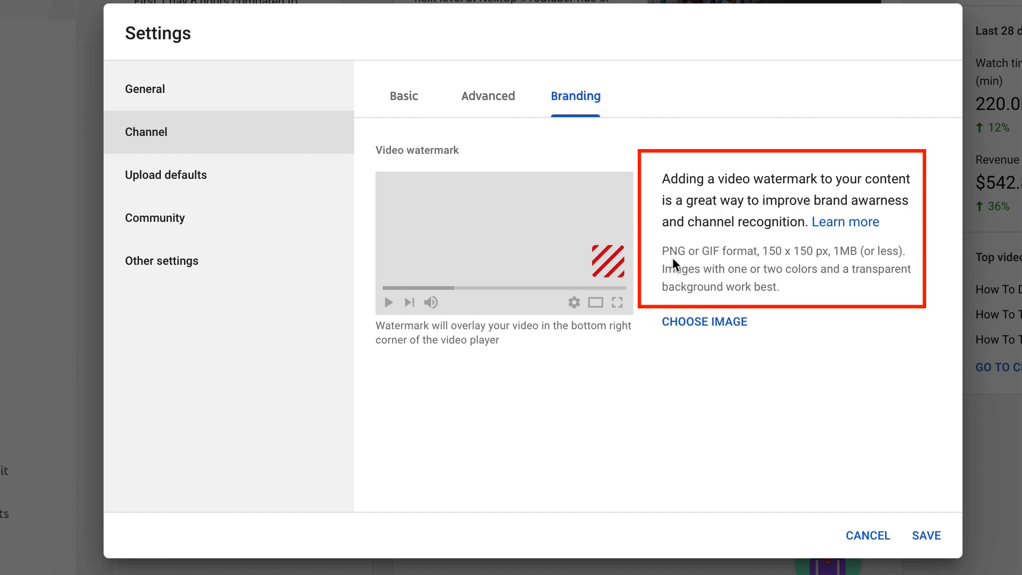
{"action": "mouse_move", "coordinate": [825, 262]}
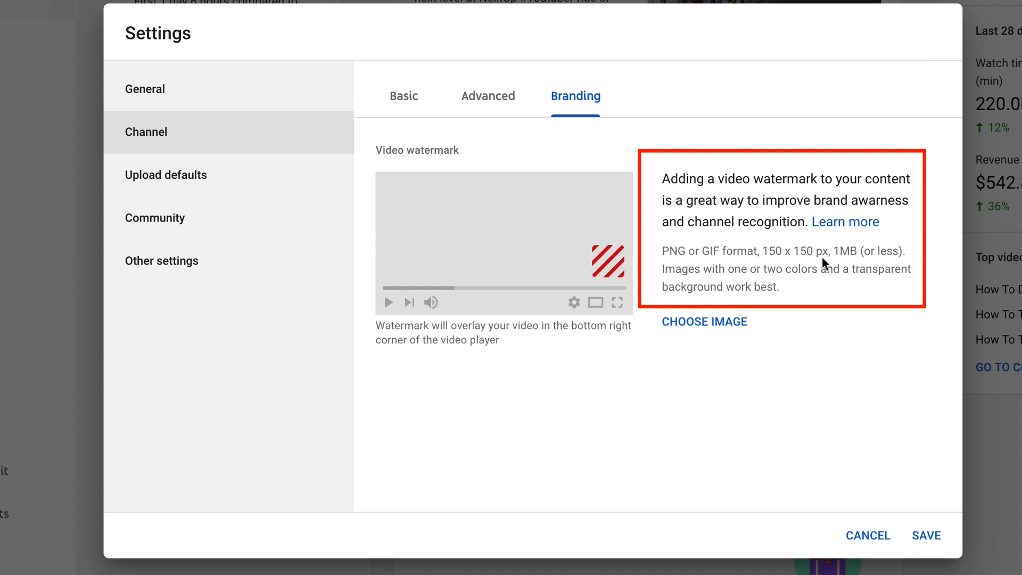
{"action": "mouse_move", "coordinate": [883, 262]}
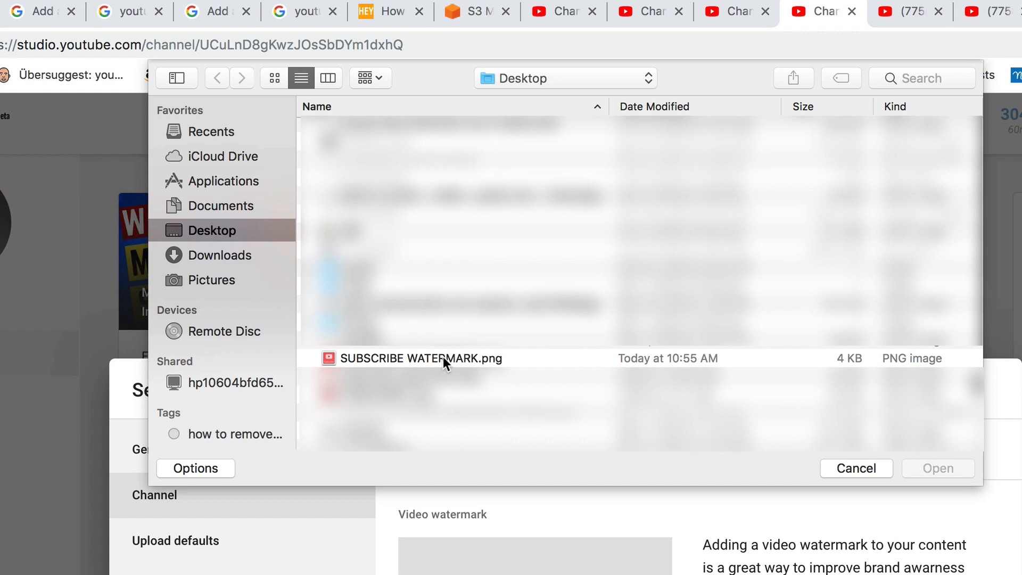
Step: Upload SUBSCRIBE WATERMARK.png as the watermark and choose its display time
{"action": "left_click", "coordinate": [420, 357]}
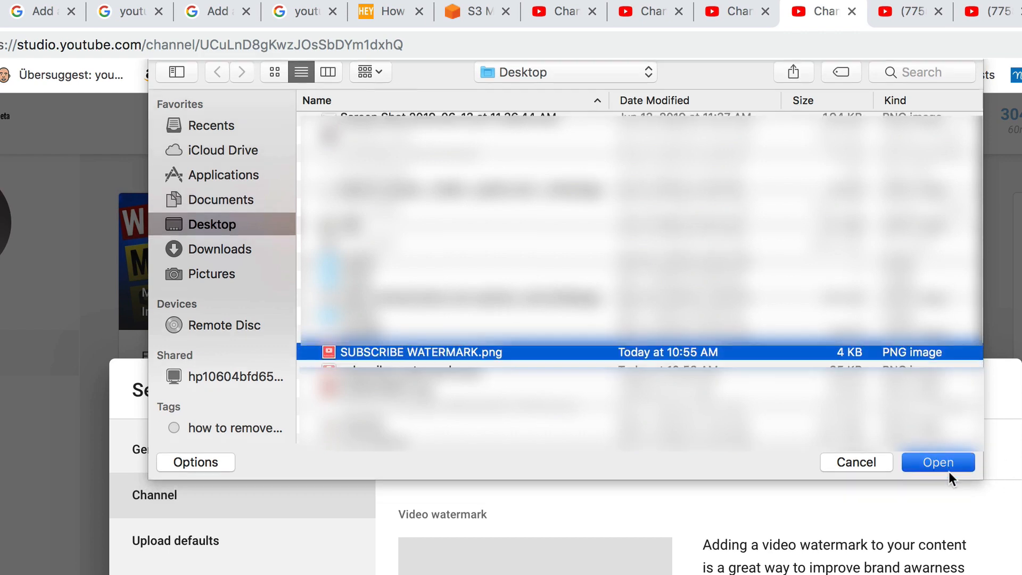
{"action": "left_click", "coordinate": [937, 462]}
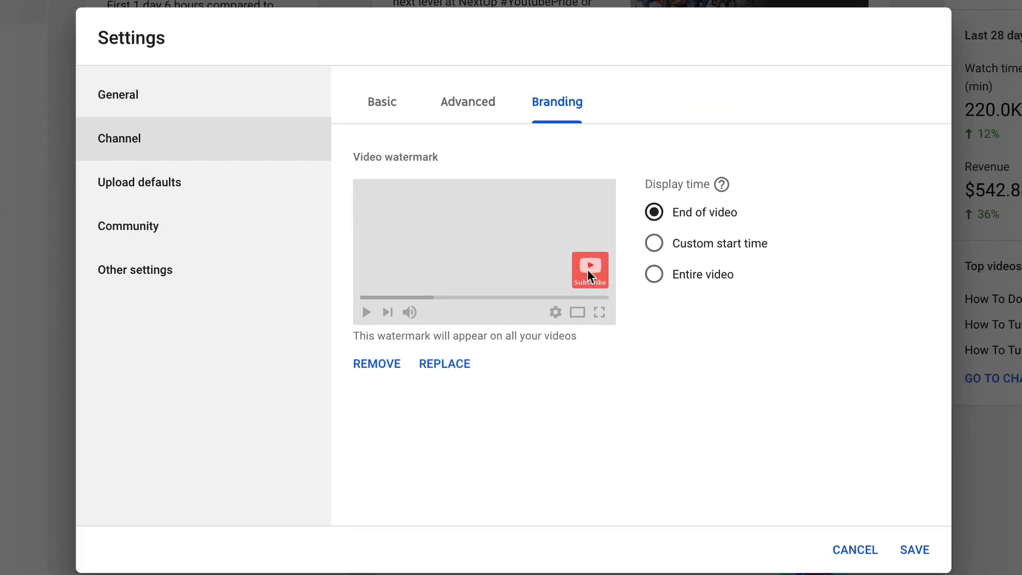
{"action": "mouse_move", "coordinate": [654, 243]}
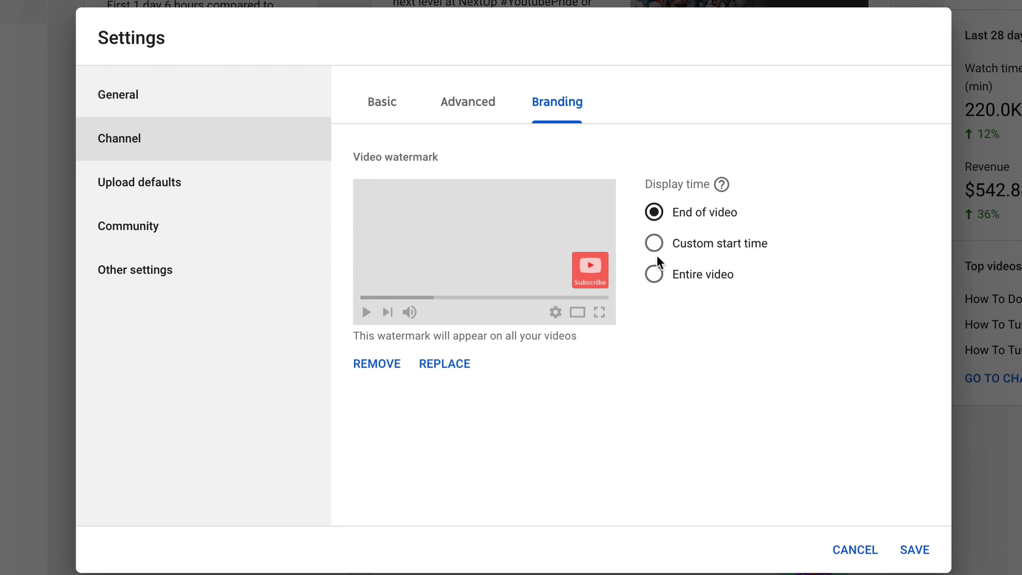
{"action": "left_click", "coordinate": [653, 243]}
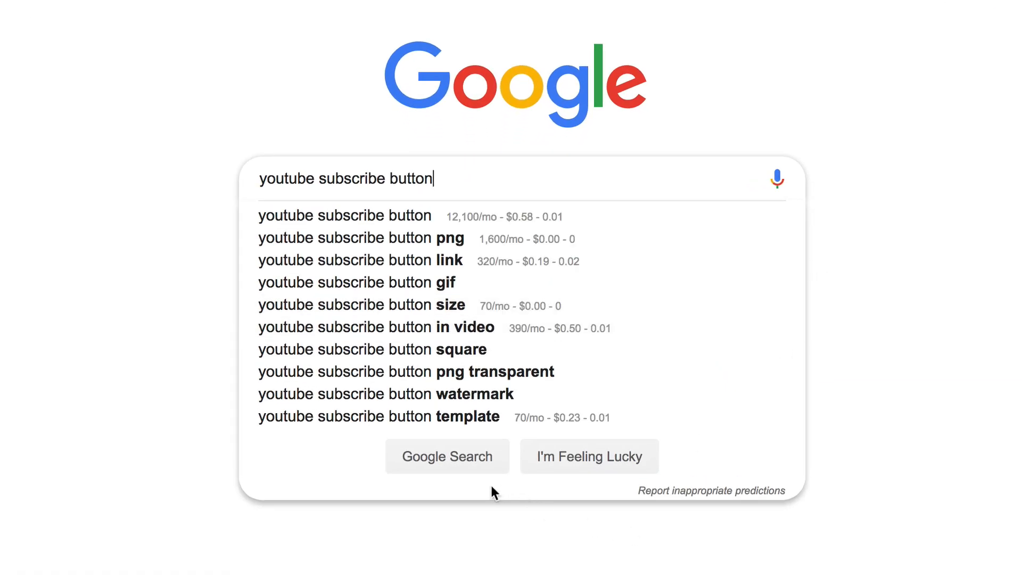
Step: Run the Google search for 'youtube subscribe button'
{"action": "left_click", "coordinate": [447, 455]}
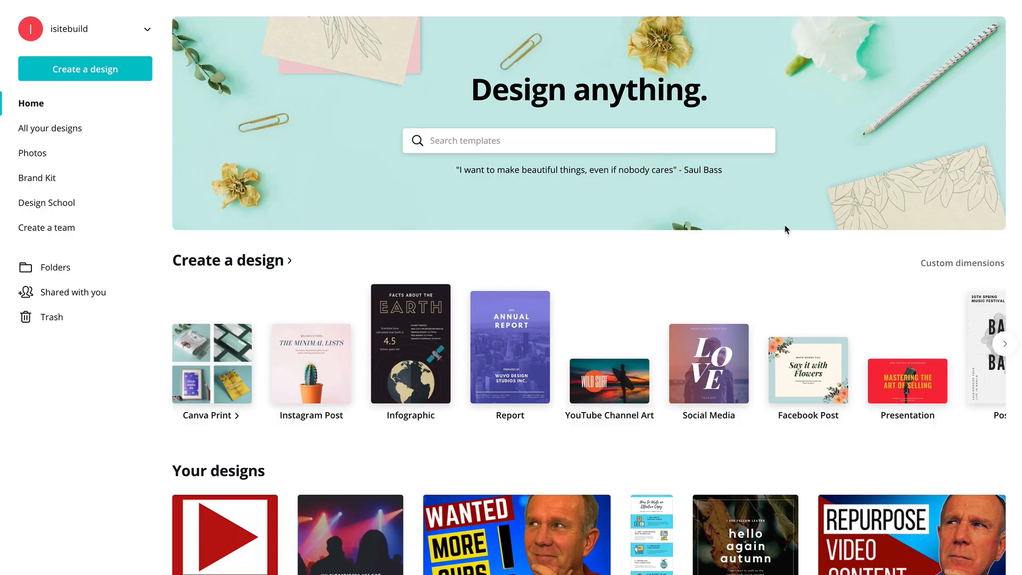
{"action": "mouse_move", "coordinate": [52, 64]}
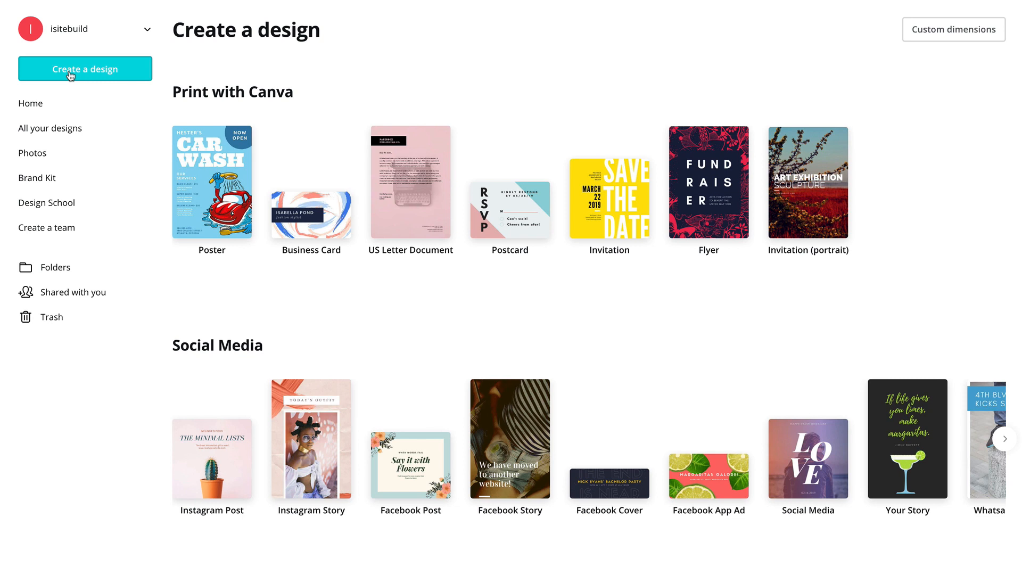
Step: Create a blank custom design sized 800 × 800 px
{"action": "type", "text": "1"}
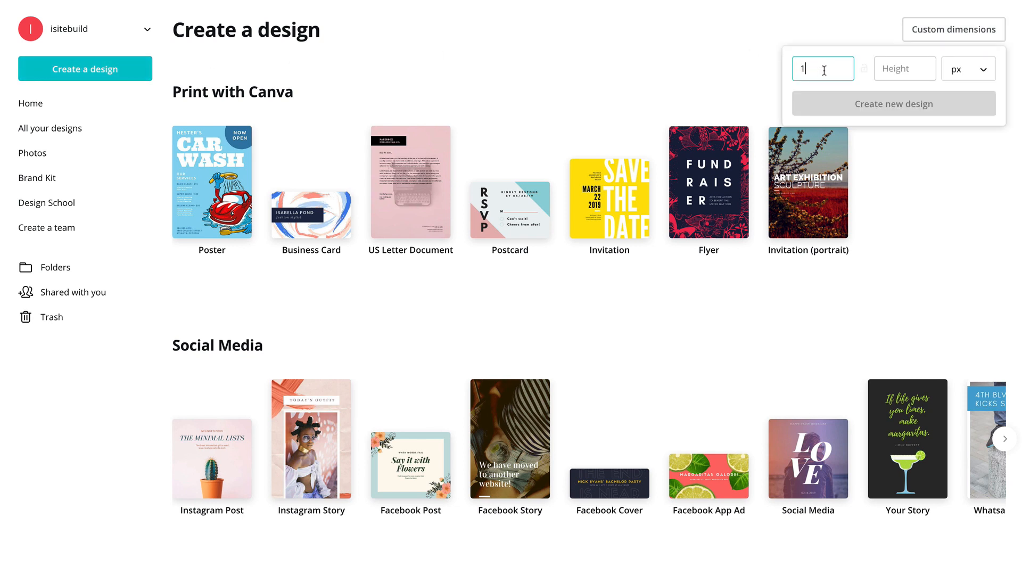
{"action": "type", "text": "800"}
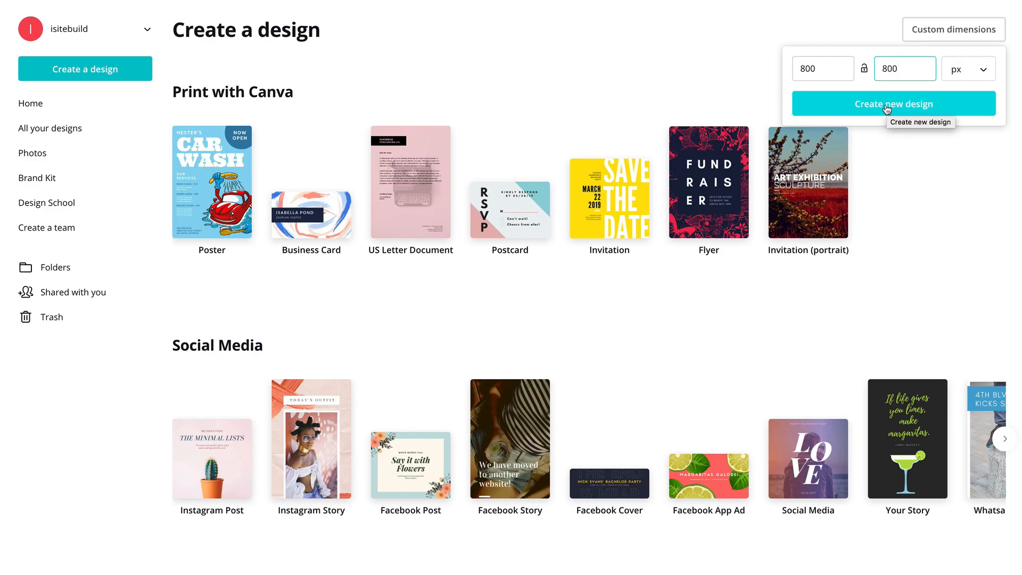
{"action": "left_click", "coordinate": [893, 103]}
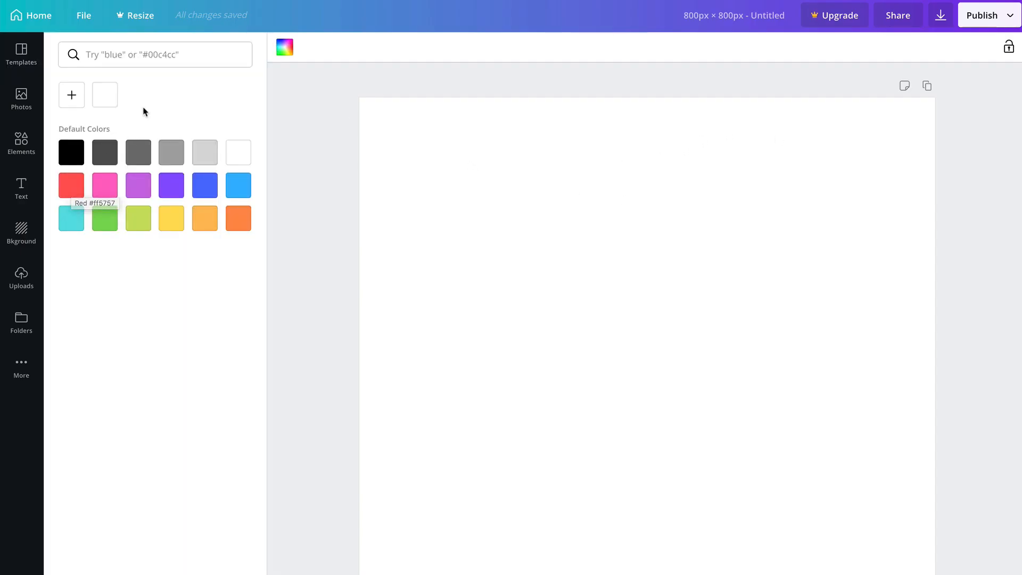
Step: Pick a dark red colour for the page background
{"action": "left_click", "coordinate": [70, 185]}
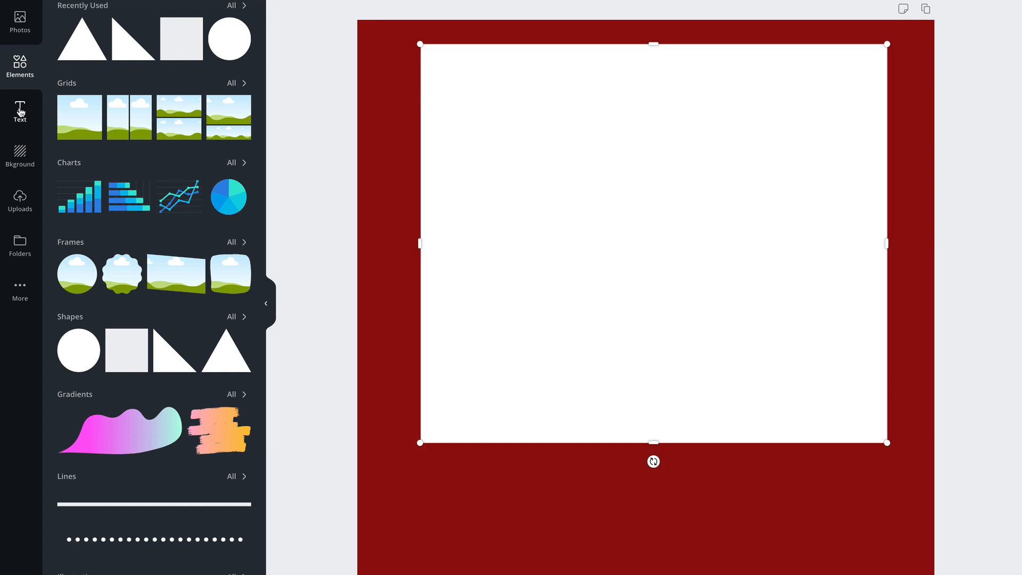
{"action": "mouse_move", "coordinate": [19, 110]}
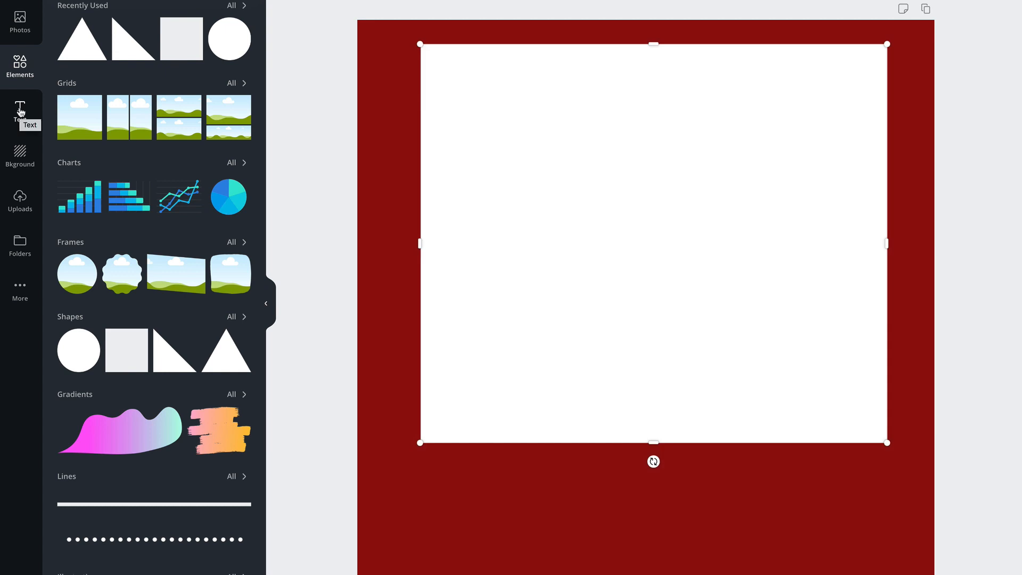
Step: Add a Title text reading SUBSCRIBE and colour it white
{"action": "left_click", "coordinate": [20, 112]}
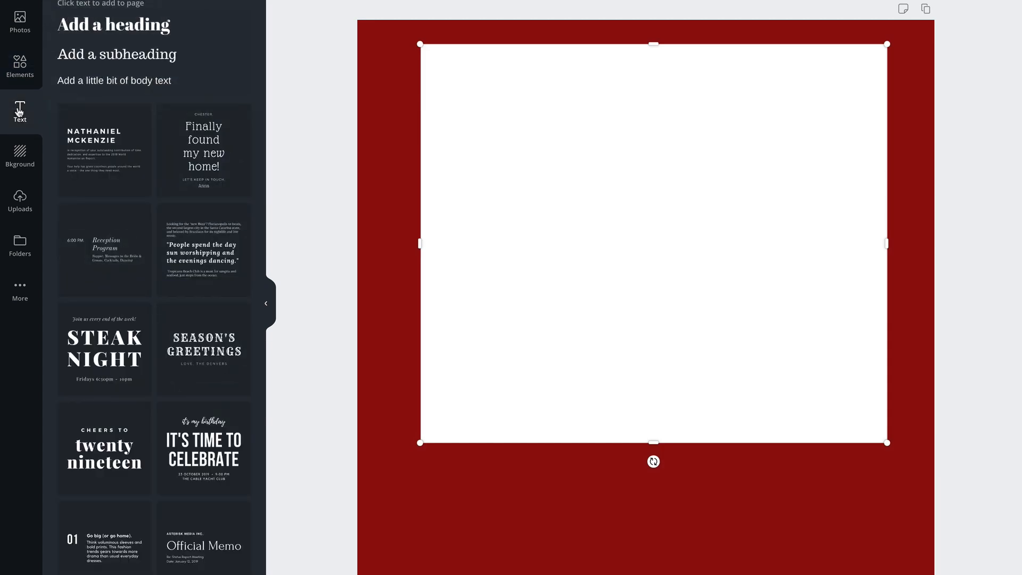
{"action": "scroll", "scroll_direction": "down", "scroll_amount": 3}
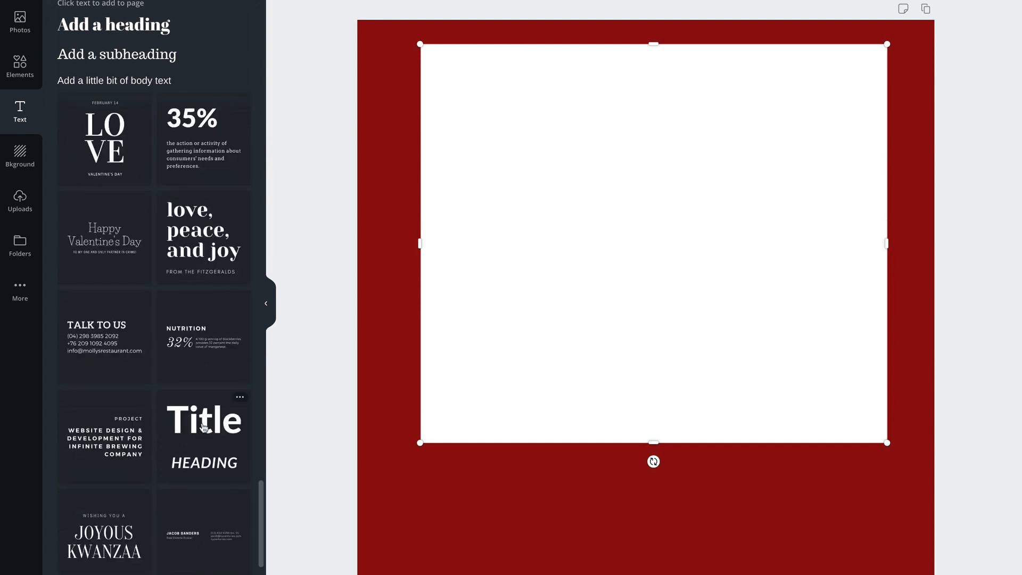
{"action": "left_click", "coordinate": [204, 420]}
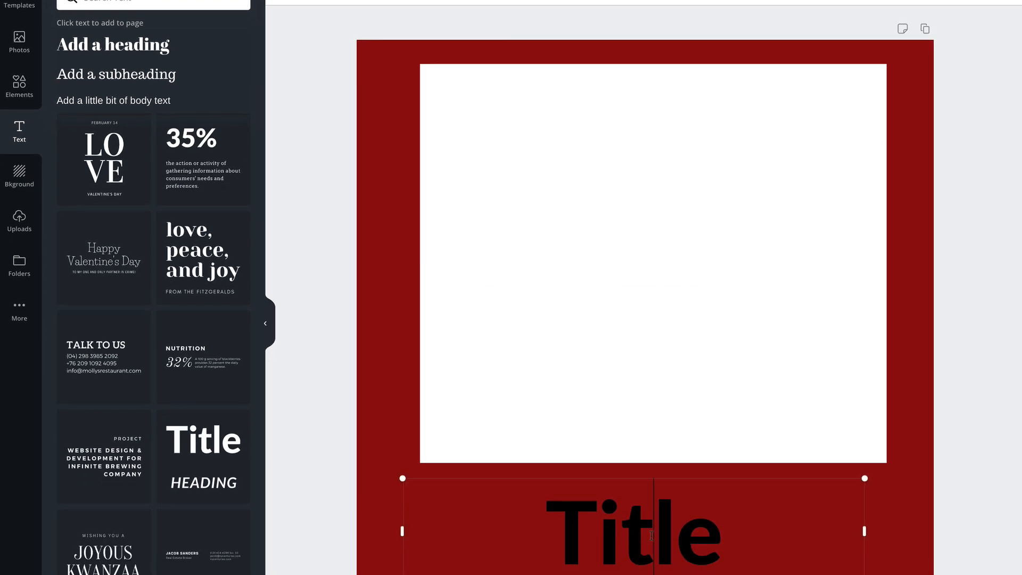
{"action": "left_click", "coordinate": [438, 12]}
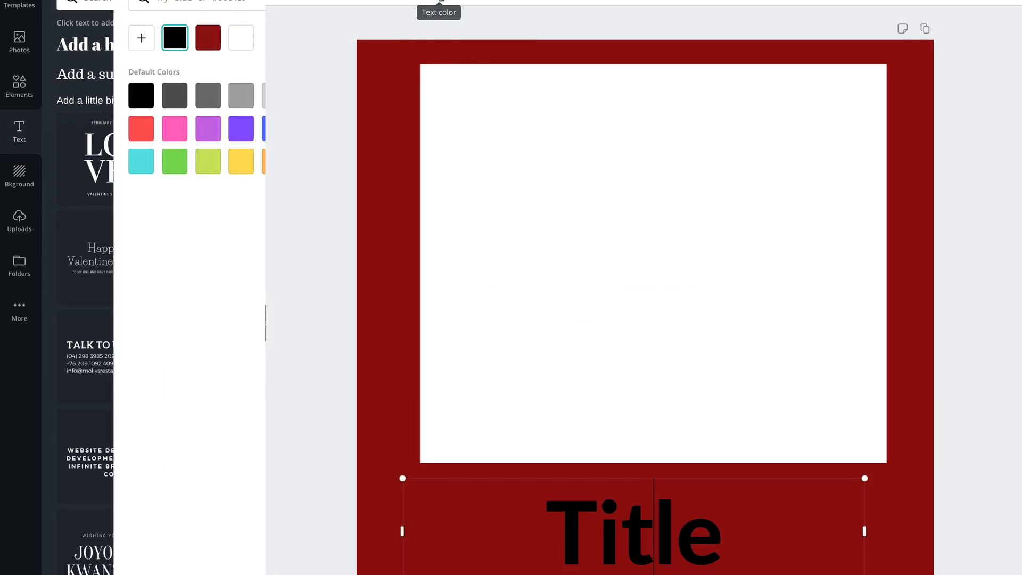
{"action": "left_click", "coordinate": [241, 38]}
{"action": "type", "text": "SUBSCRIBE"}
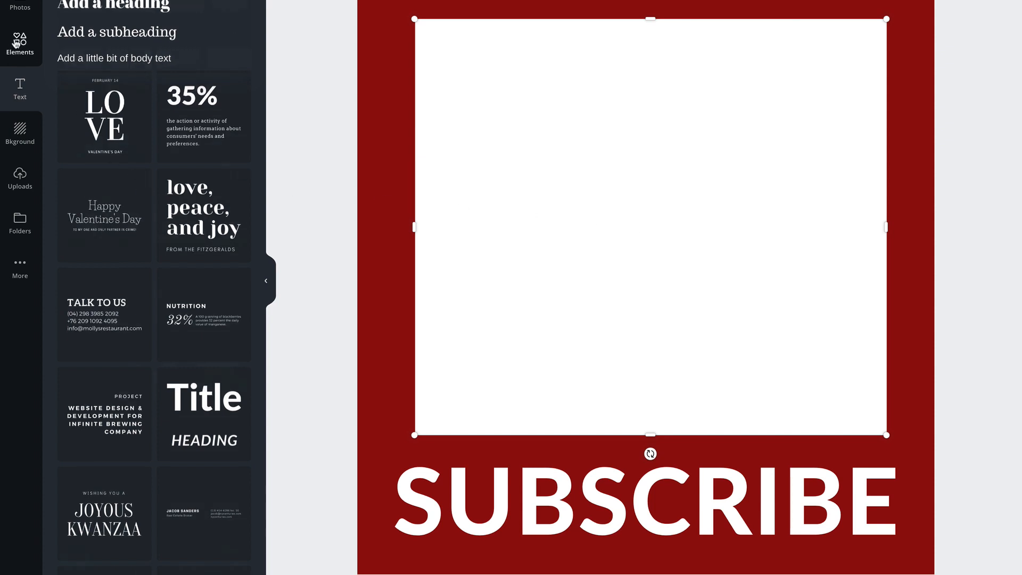
Step: Scroll the design while placing the dark red play triangle in the white square
{"action": "scroll", "scroll_direction": "down", "scroll_amount": 3}
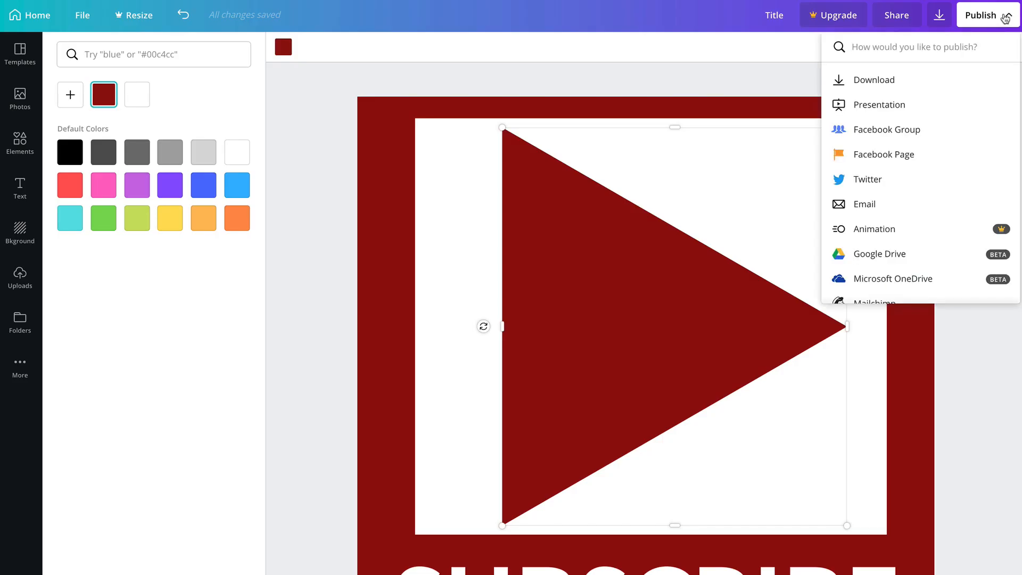
Step: Download the design as a PNG file
{"action": "left_click", "coordinate": [874, 79]}
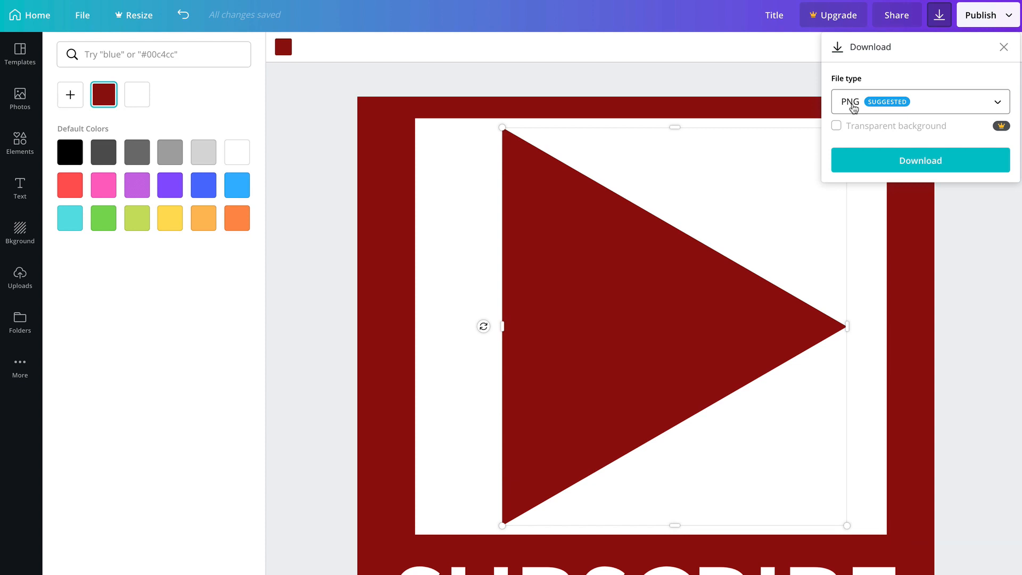
{"action": "left_click", "coordinate": [919, 160]}
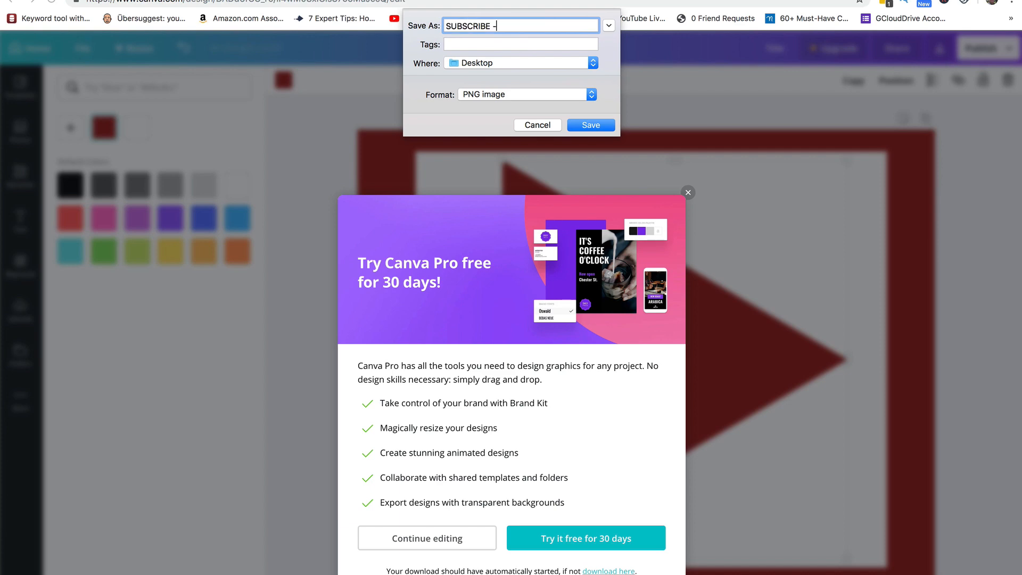